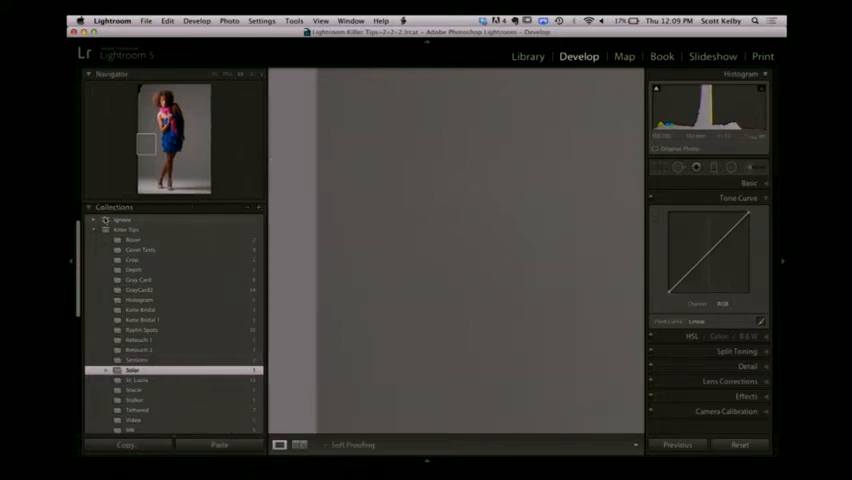
- Move the zoomed view from the grey backdrop up to the pink scarf's fringe by the shoulder
click(114, 207)
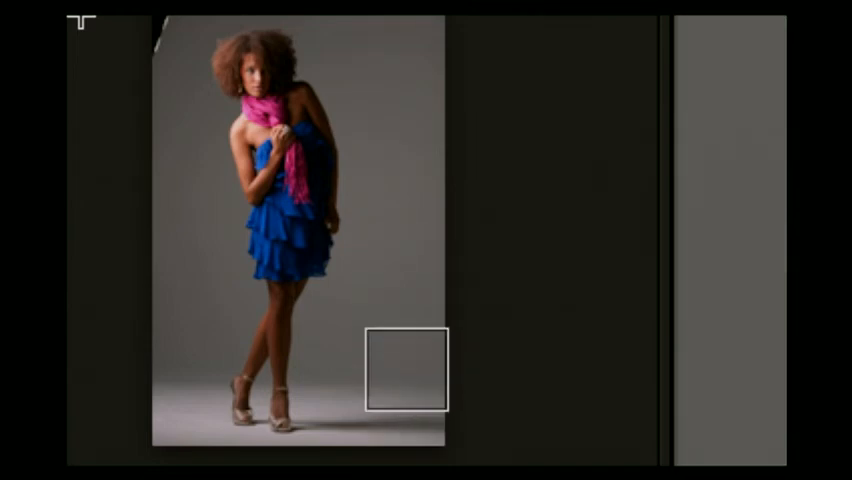
drag(404, 370, 335, 120)
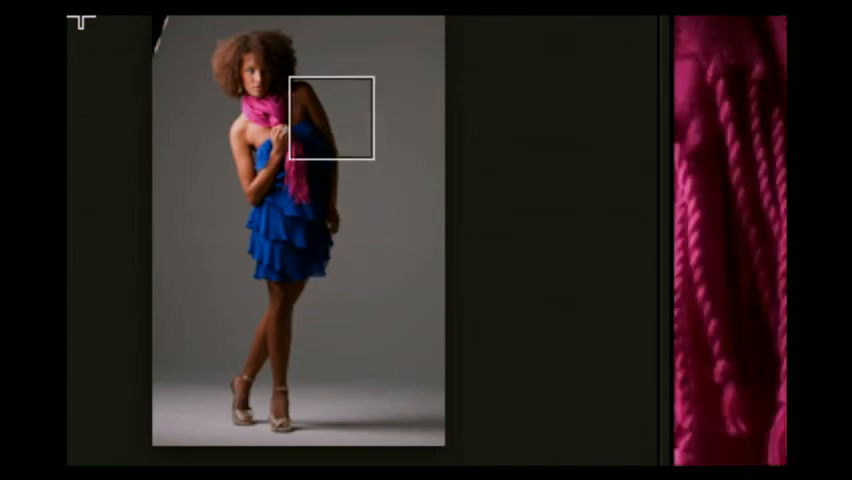